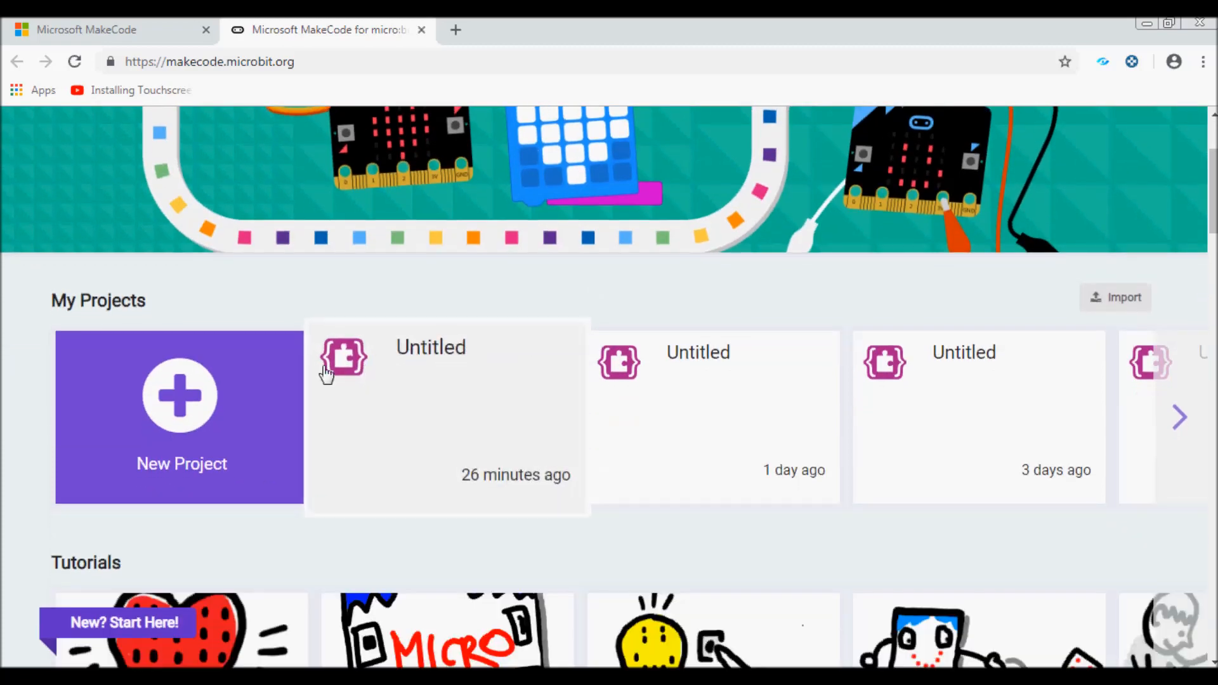
- Start a new blank project from the New Project tile on the MakeCode home page
click(181, 395)
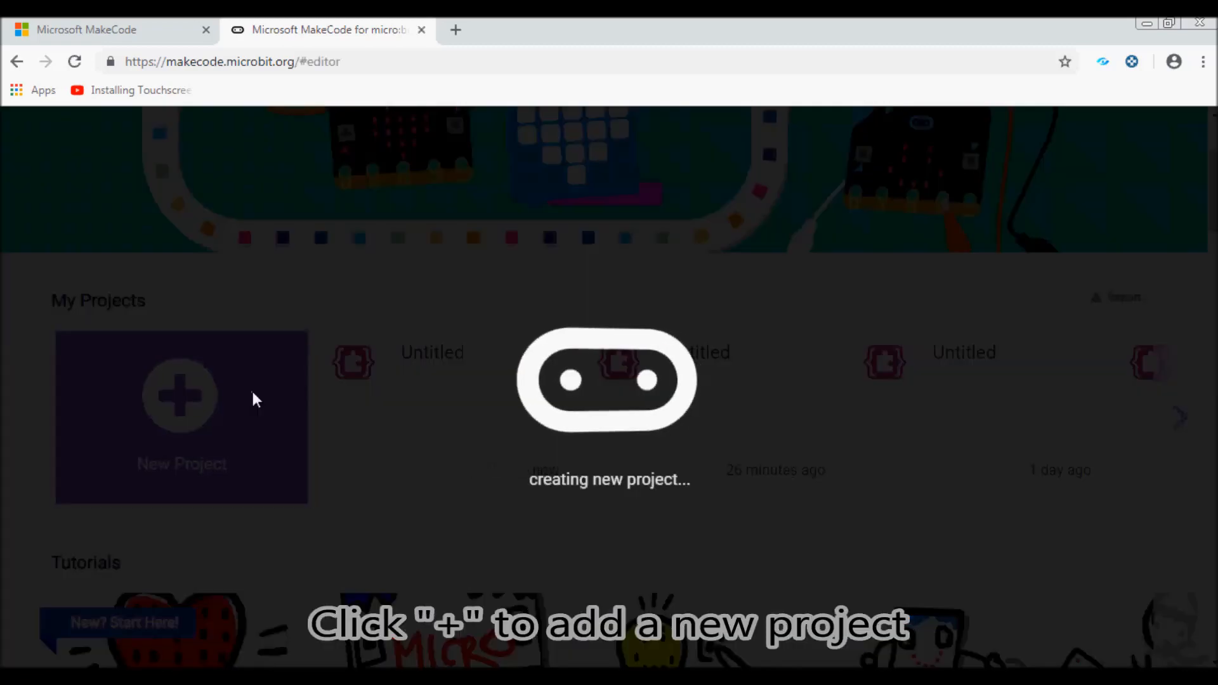
click(181, 399)
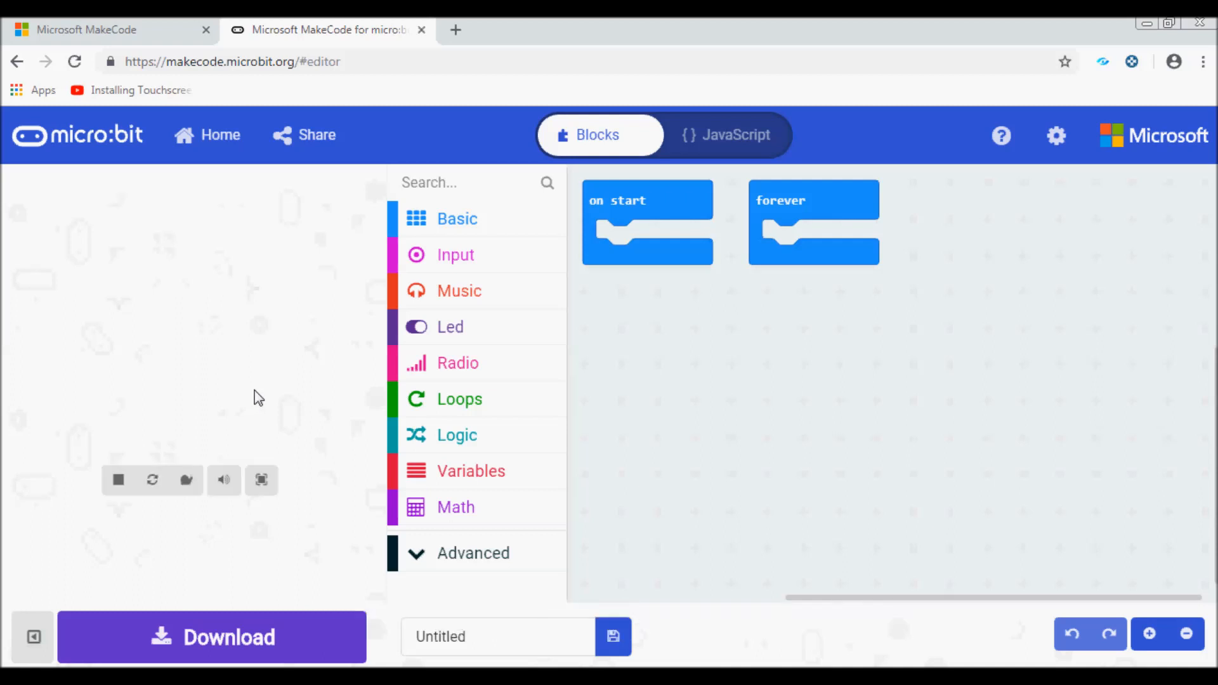
- Add a show string 'Temp:' and a show number 0 block inside the forever loop
click(457, 218)
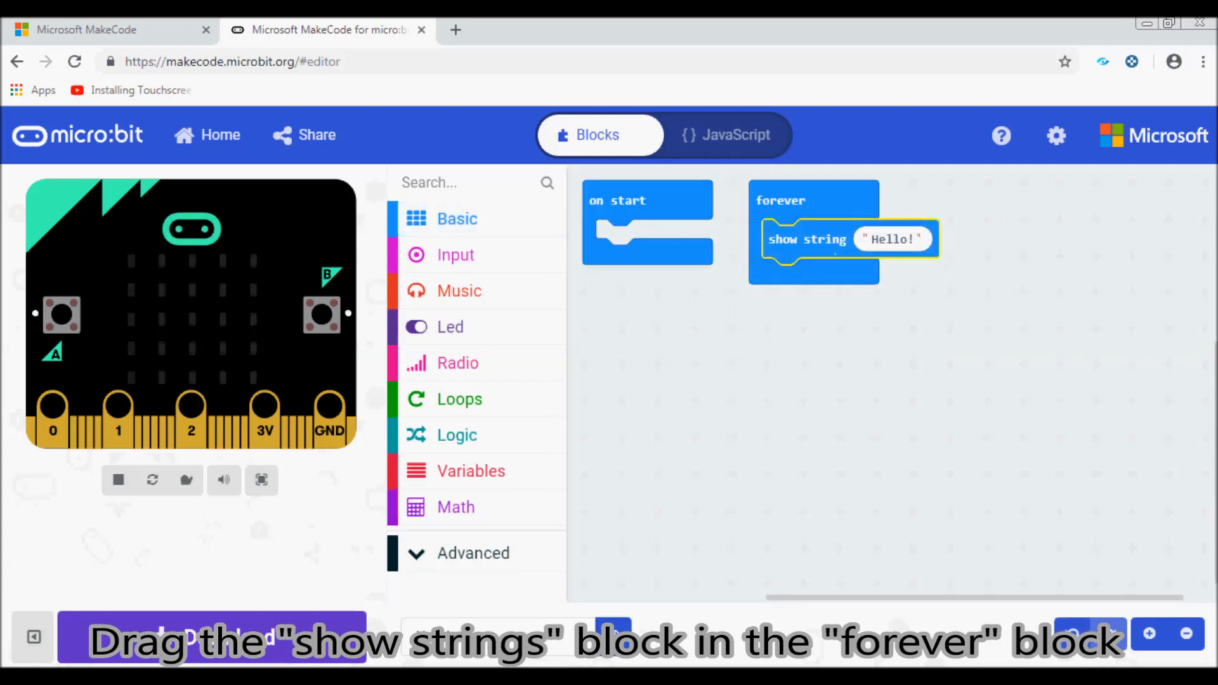
click(892, 238)
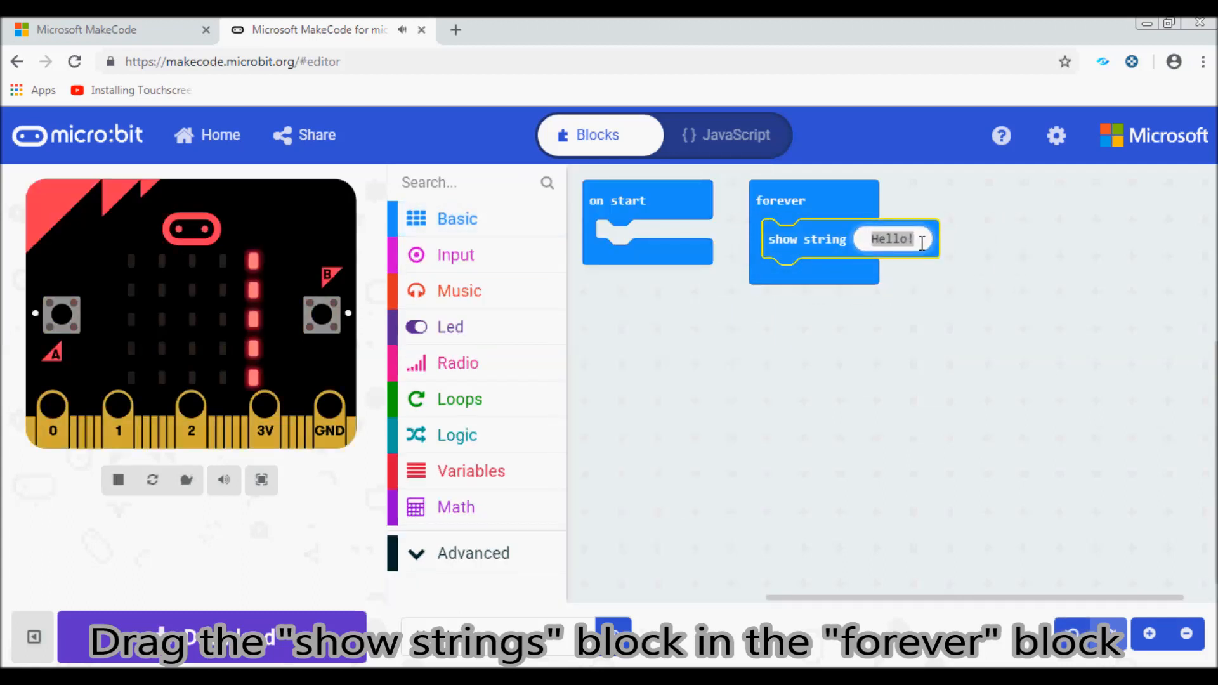
text(Temp:)
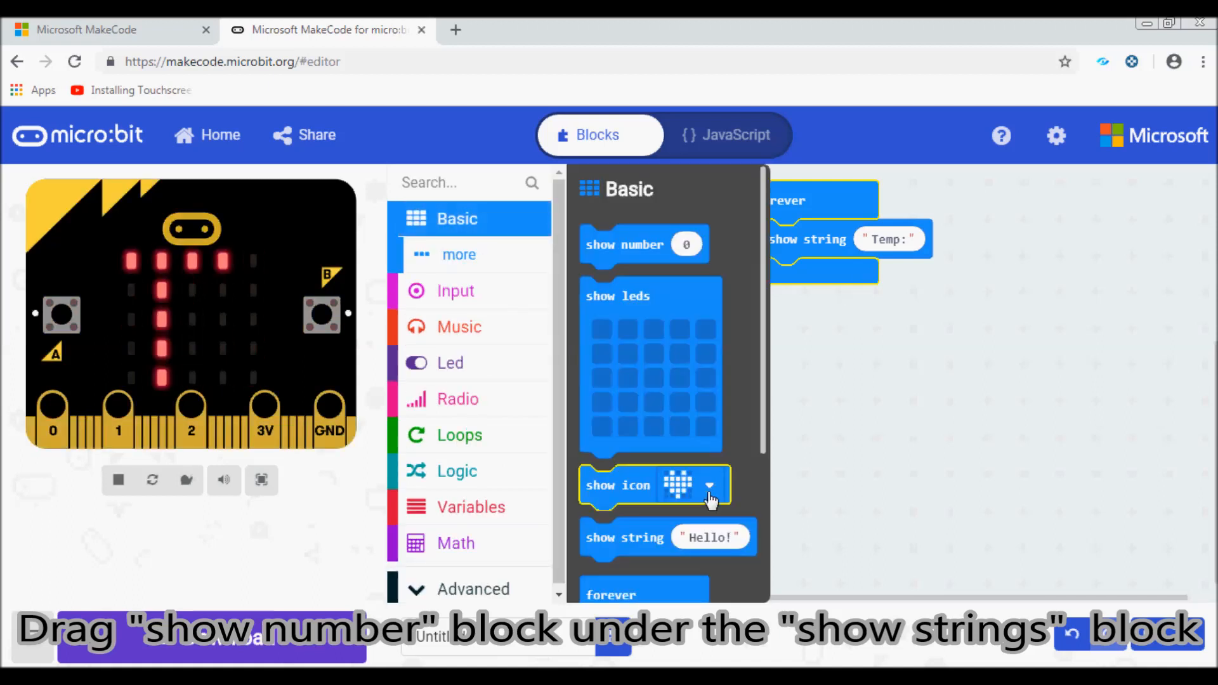
drag(643, 244, 836, 281)
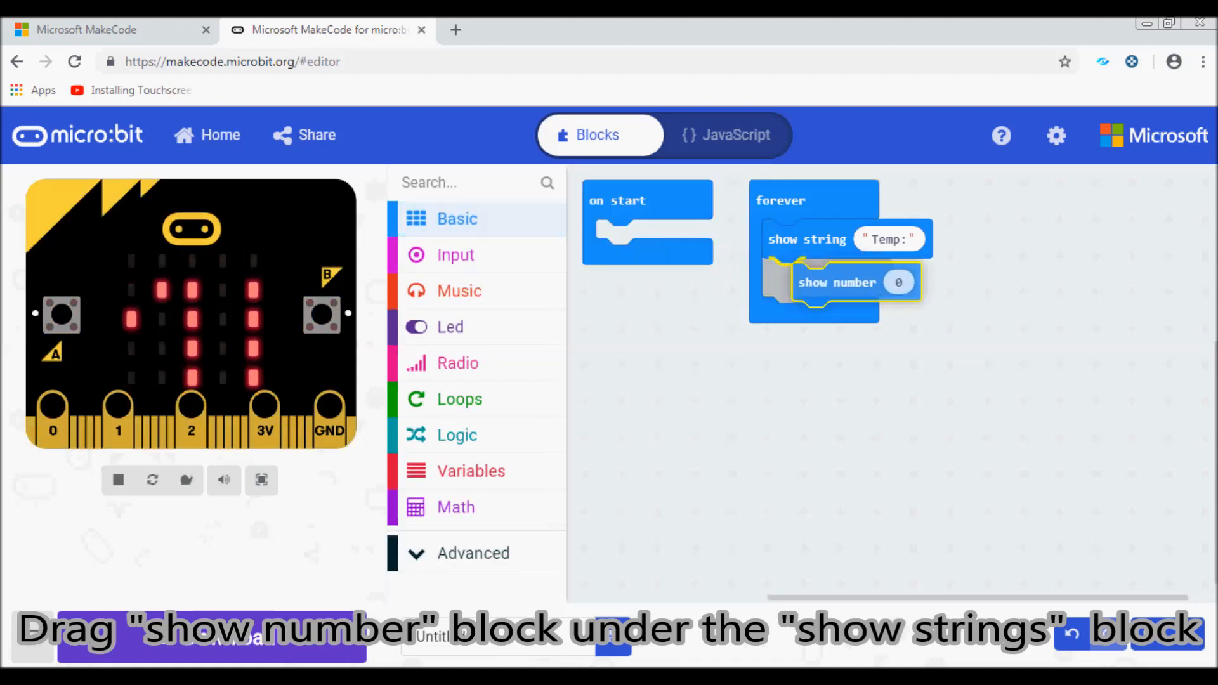
drag(837, 281, 808, 277)
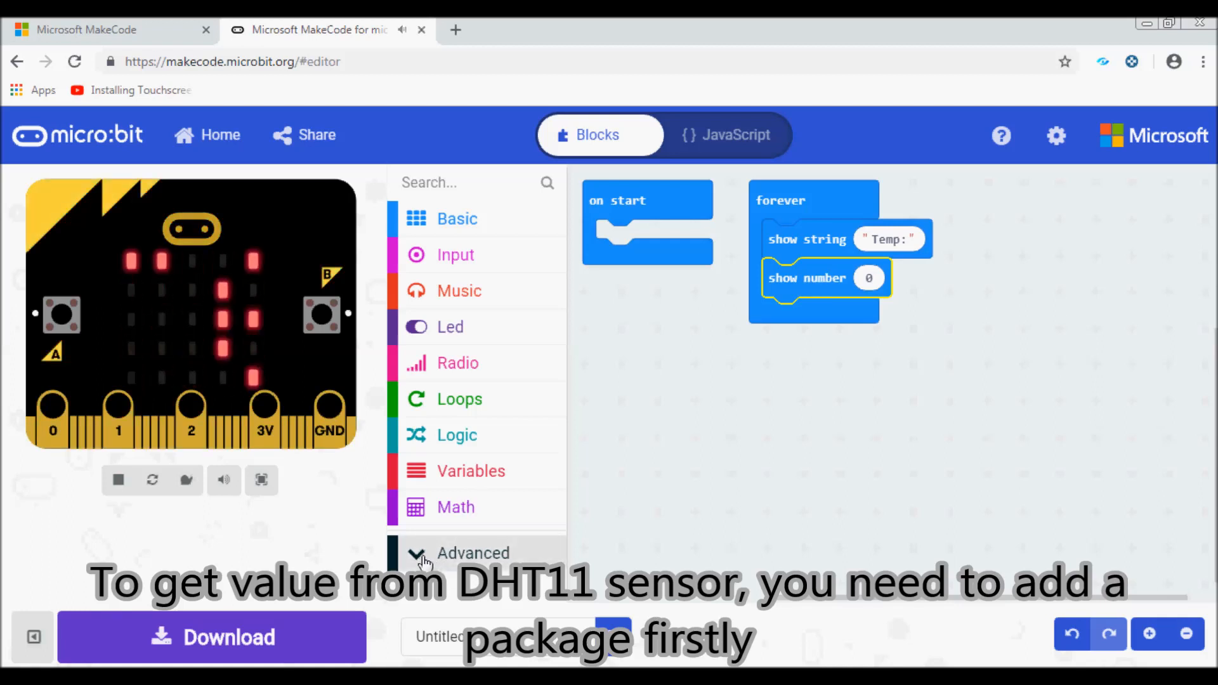
- Expand Advanced, open Extensions, and type DHT11 as the search term
click(472, 552)
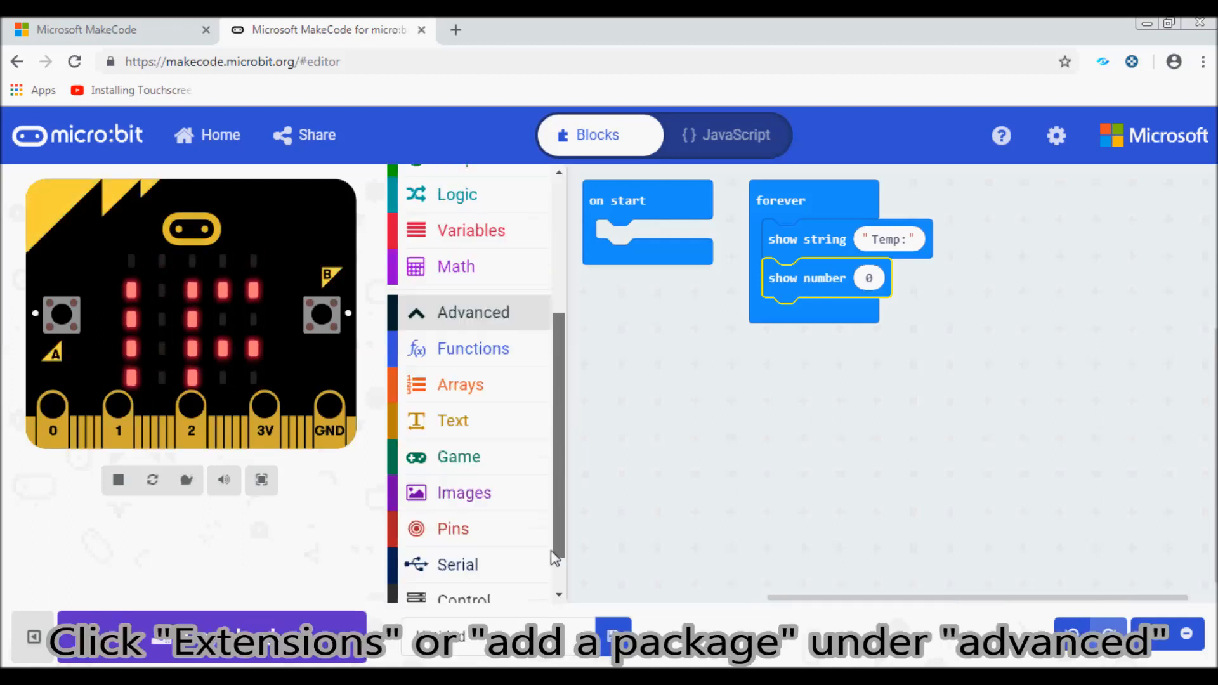
scroll(down, 3)
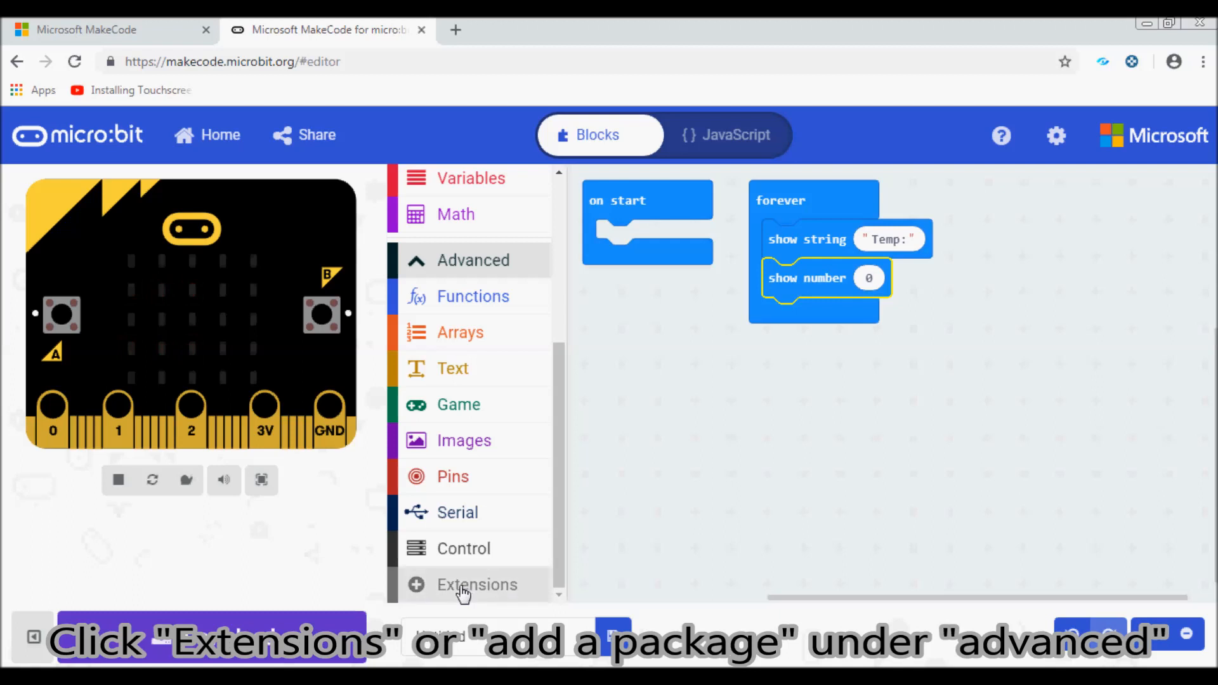
click(477, 585)
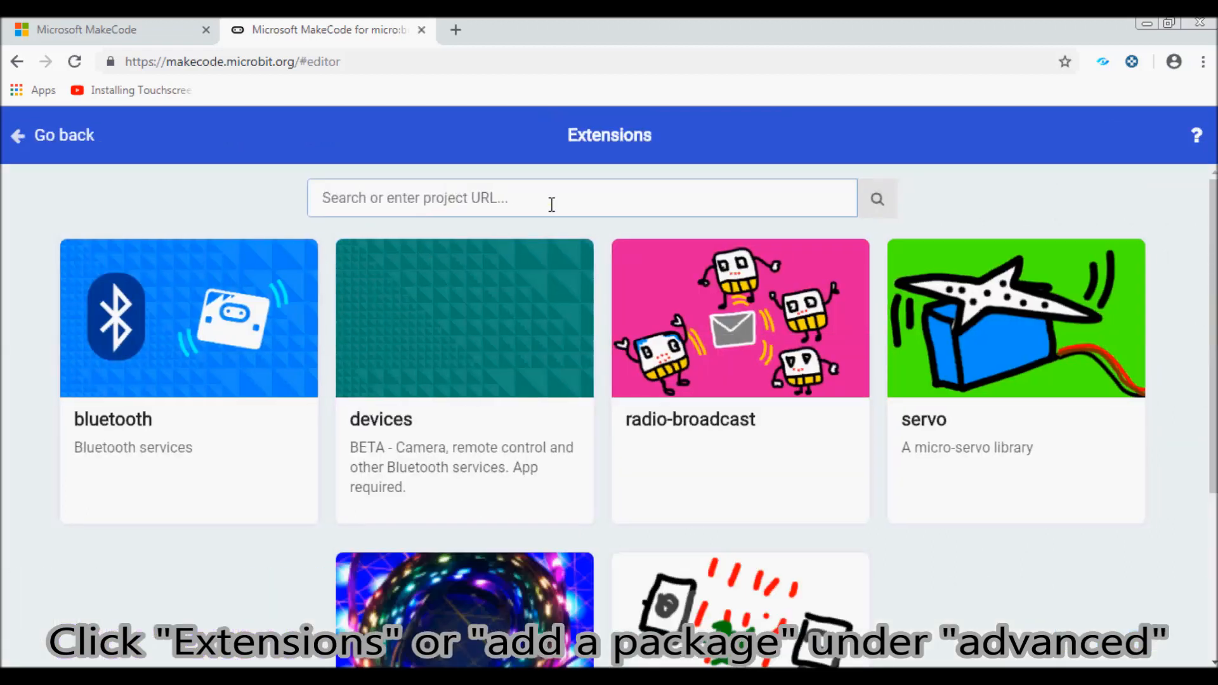
text(D)
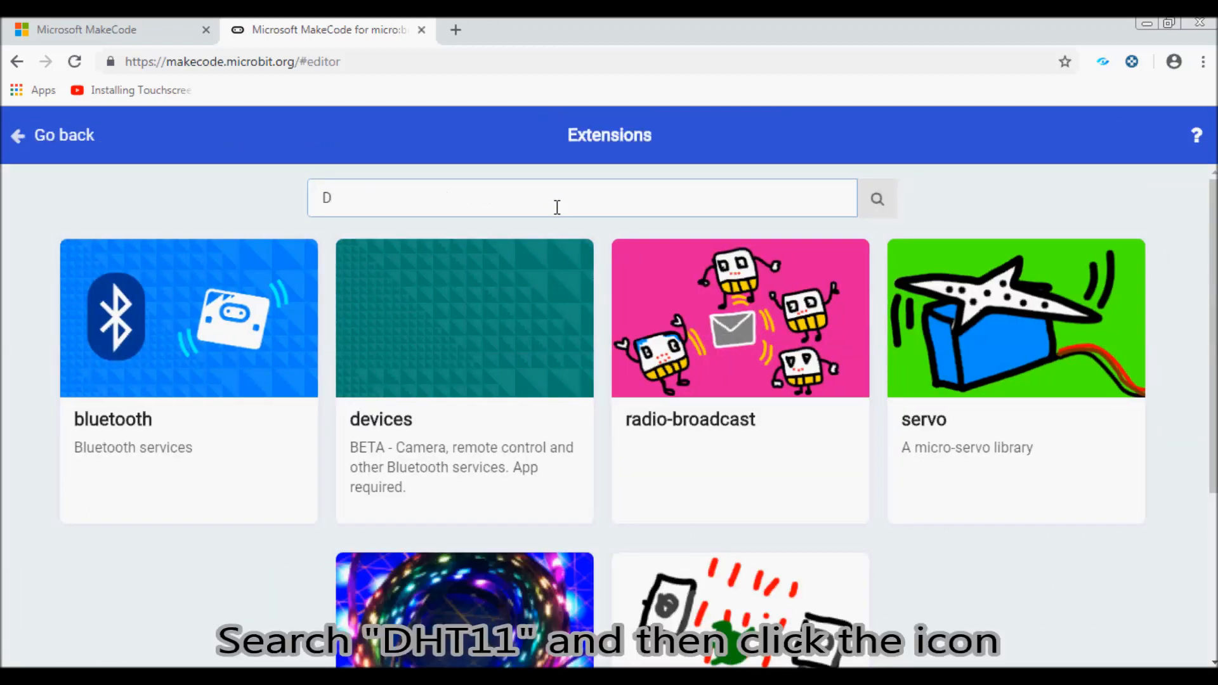
text(HT1)
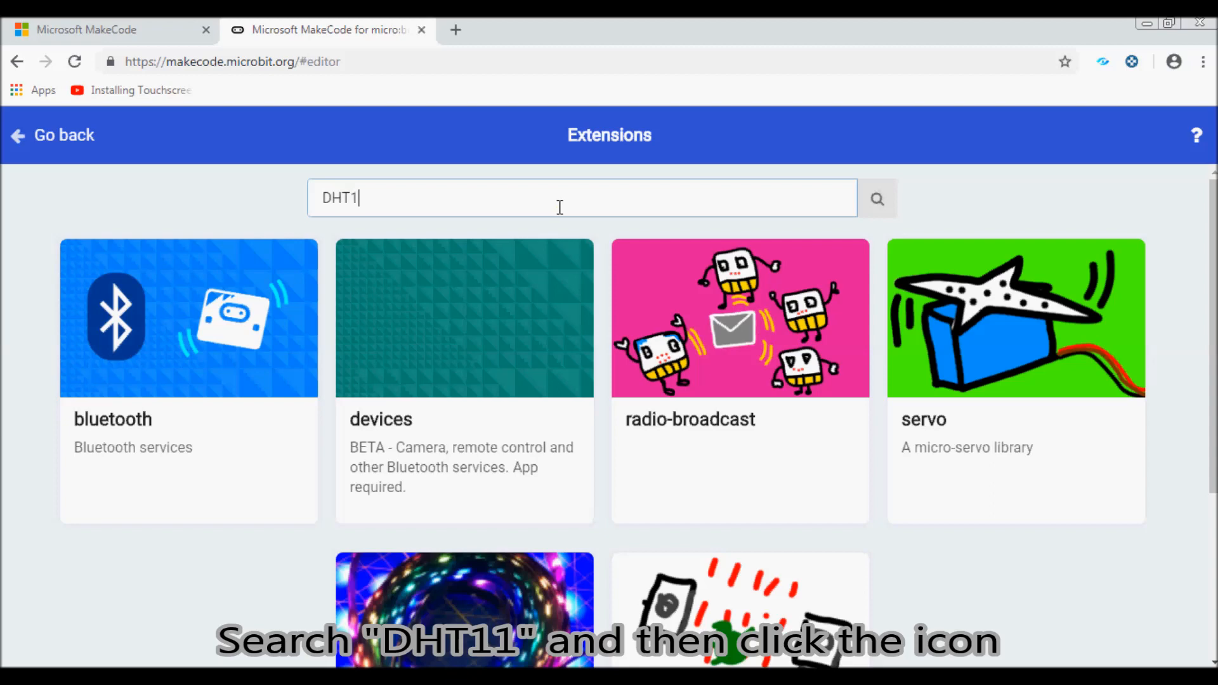
text(1)
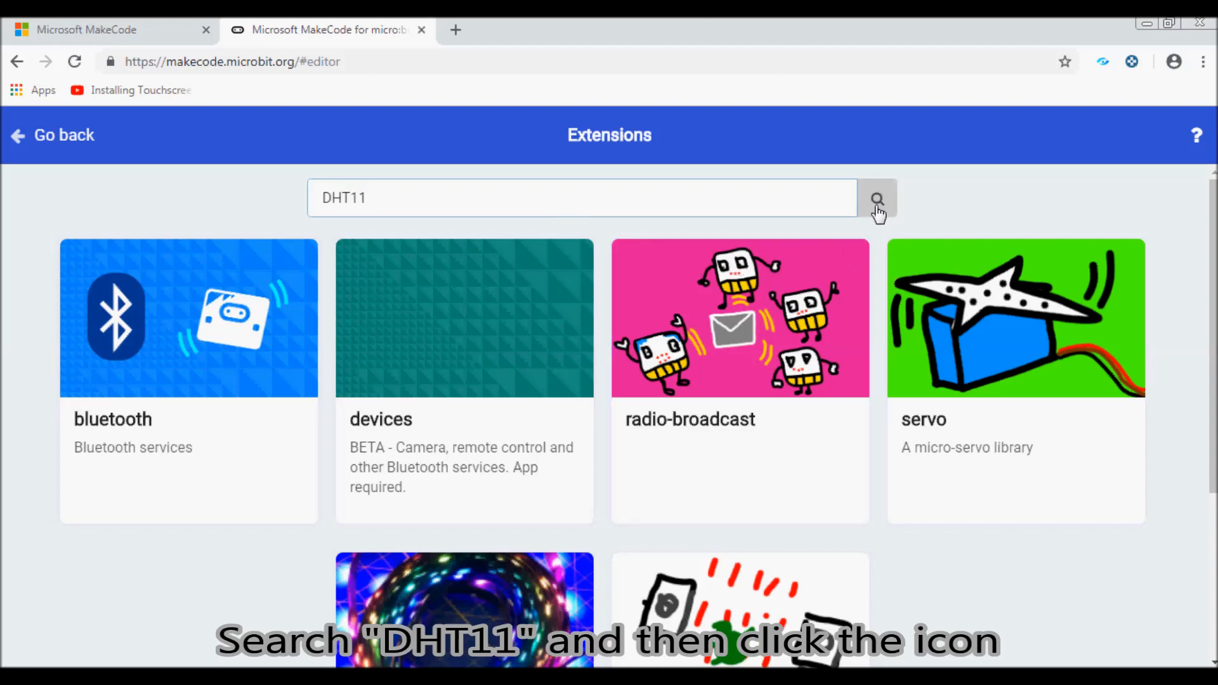
- Search for DHT11 and add the iot-environment-kit extension
click(876, 197)
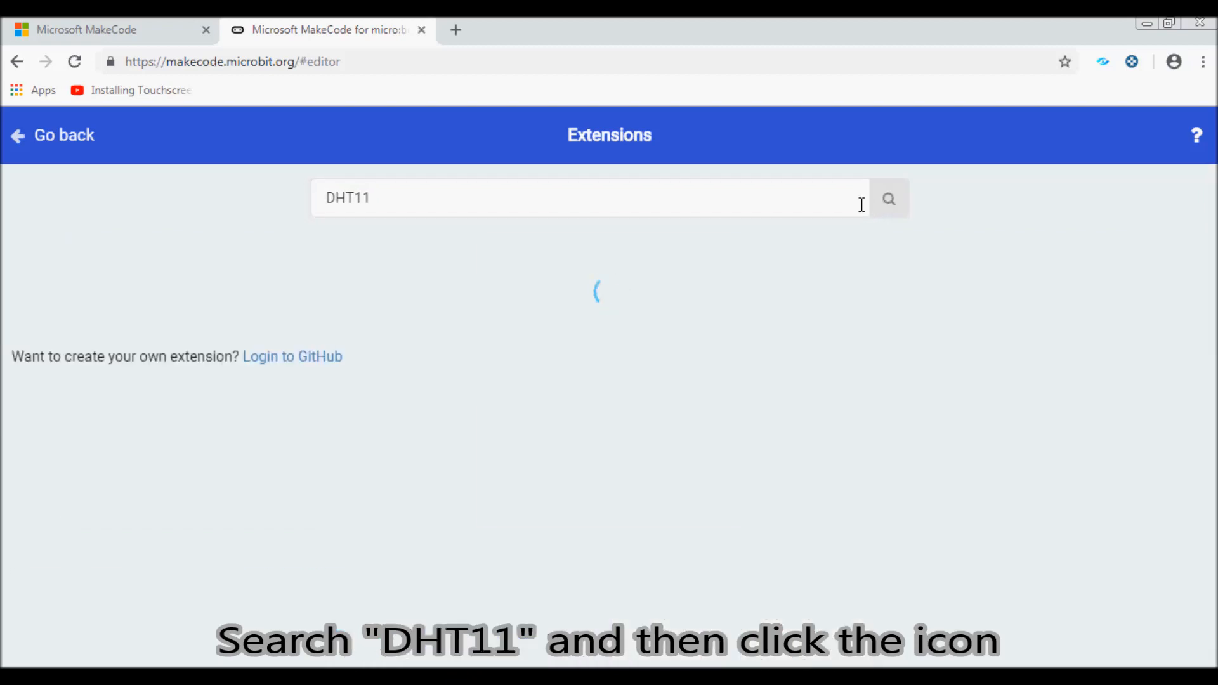
click(888, 198)
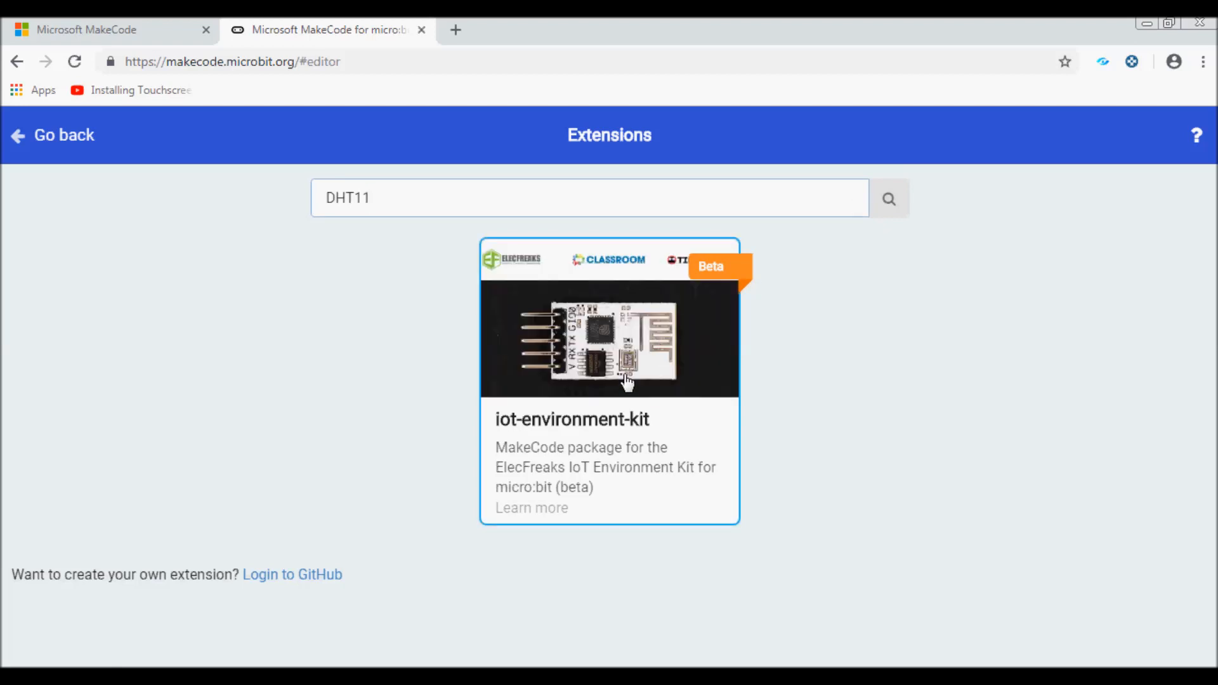
click(608, 339)
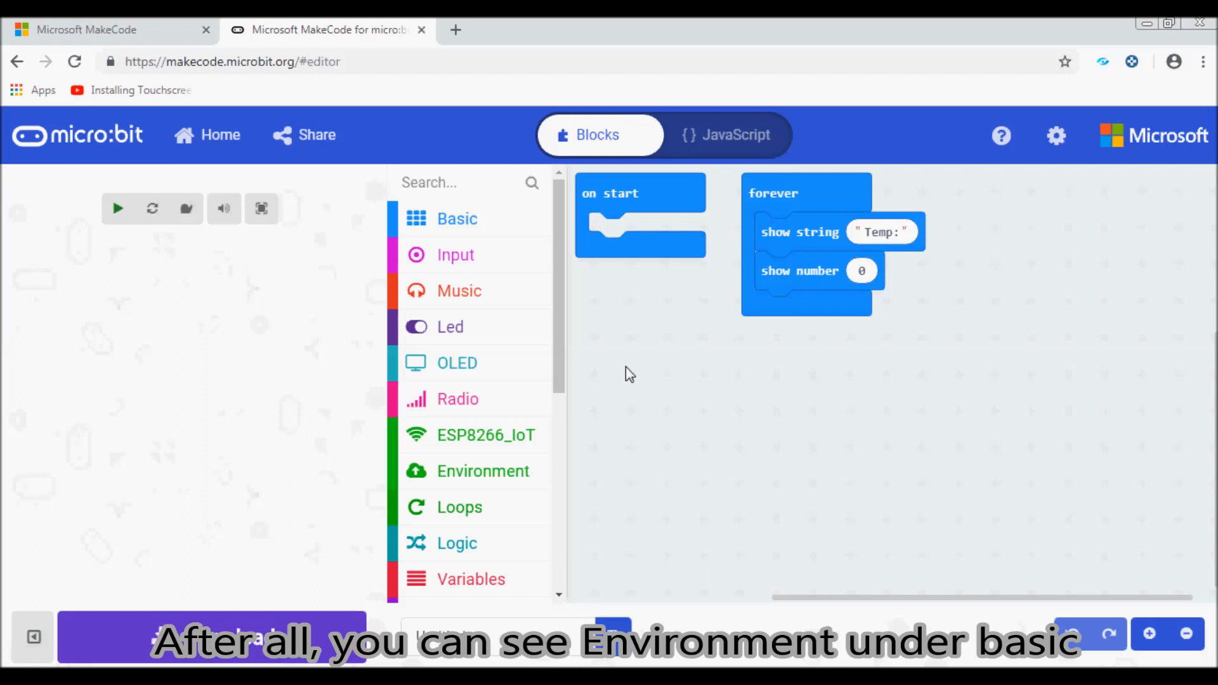
- Put the DHT11 temperature value on pin P0 into the show number block
click(116, 208)
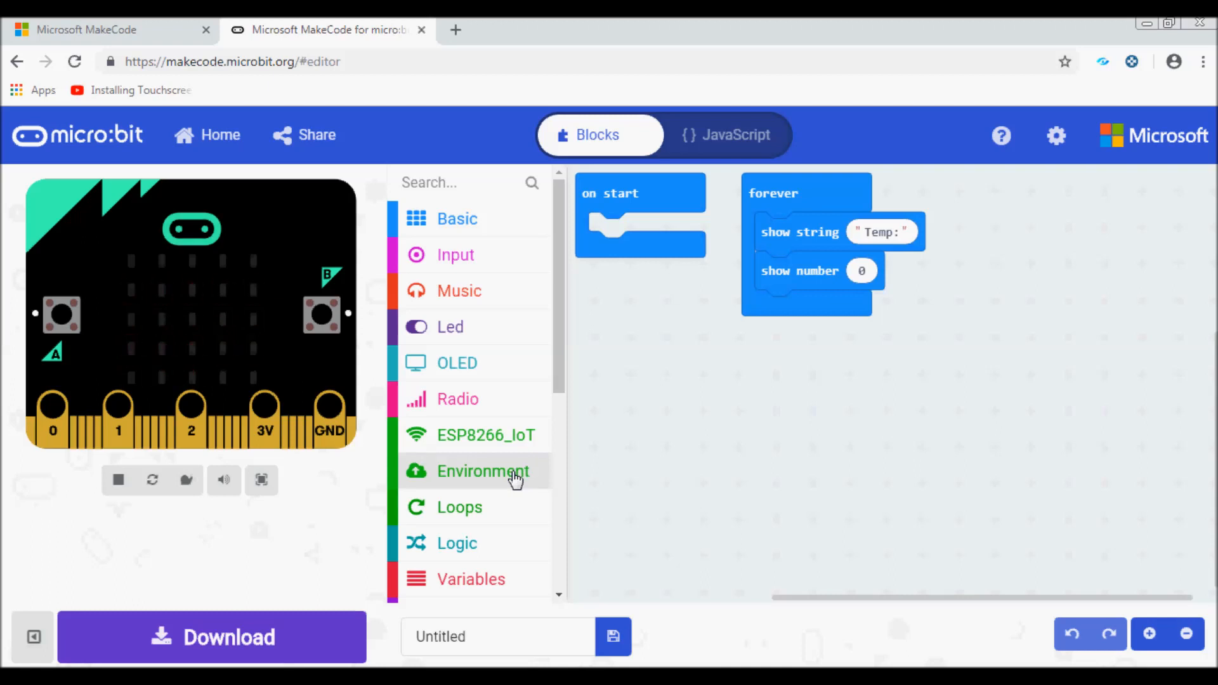
click(484, 471)
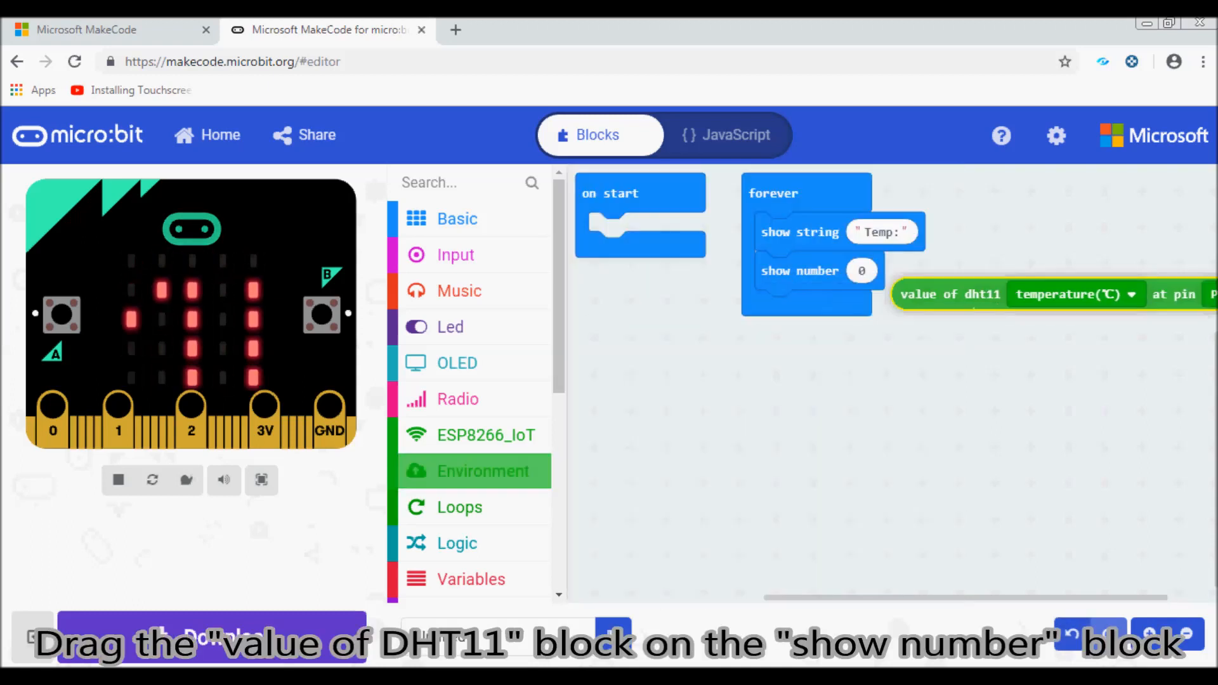
drag(950, 294, 861, 269)
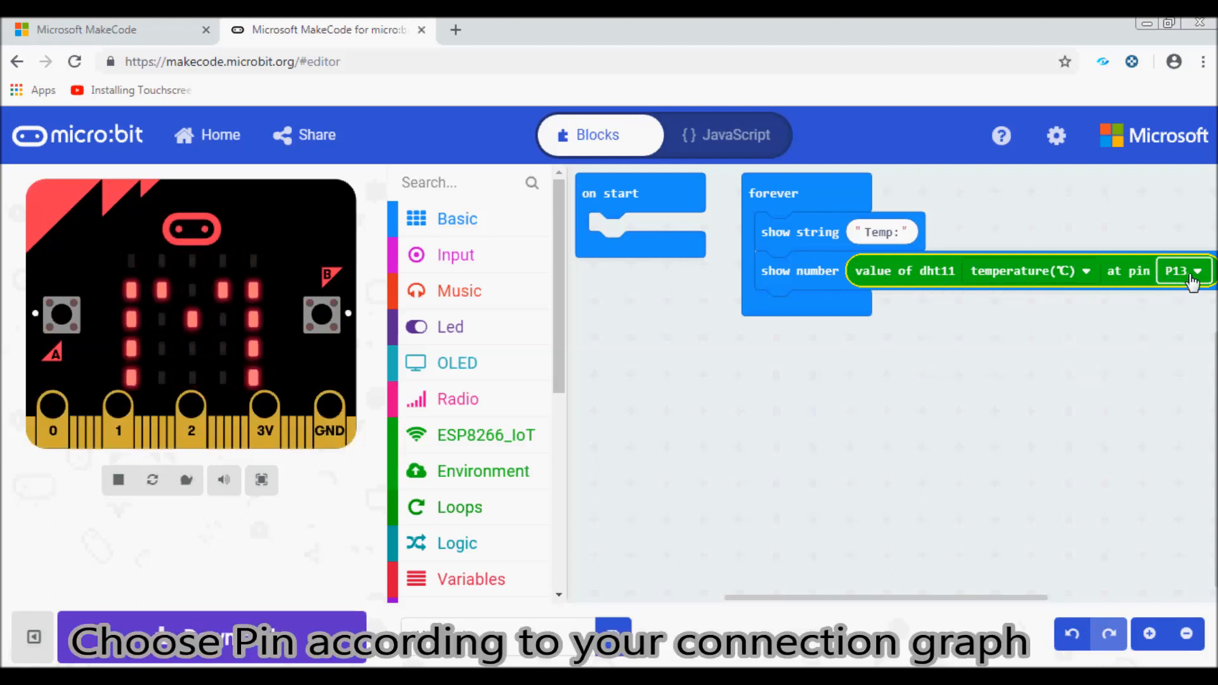
click(1179, 271)
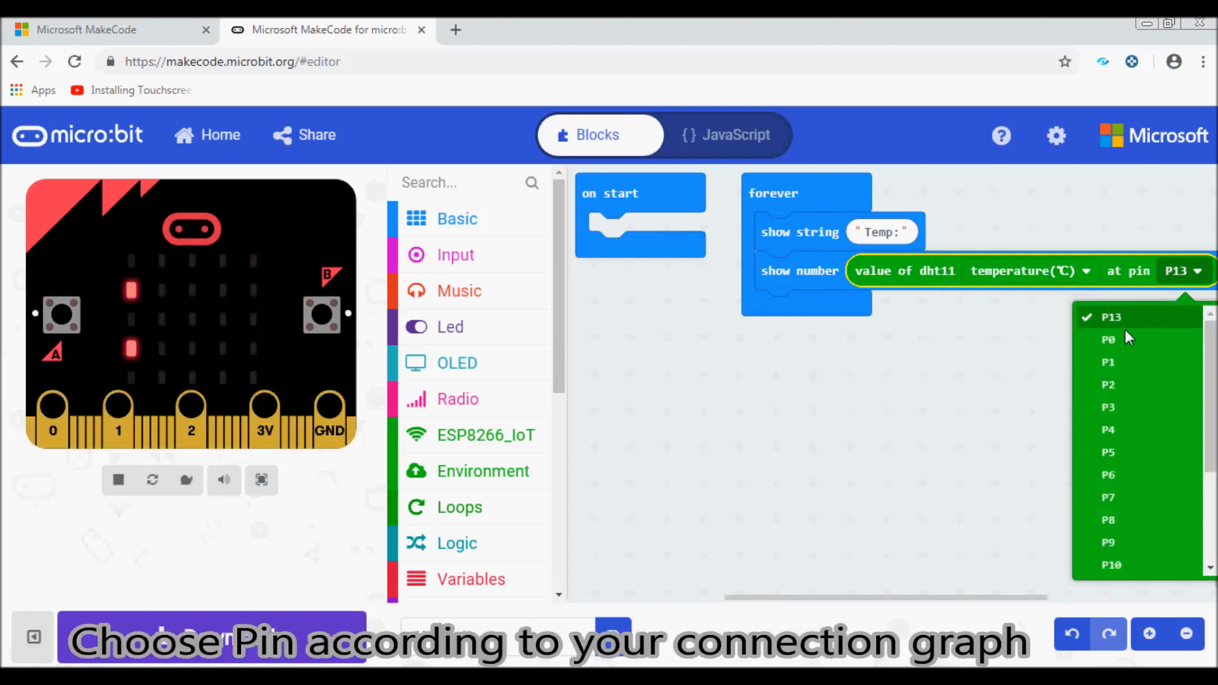
click(1108, 339)
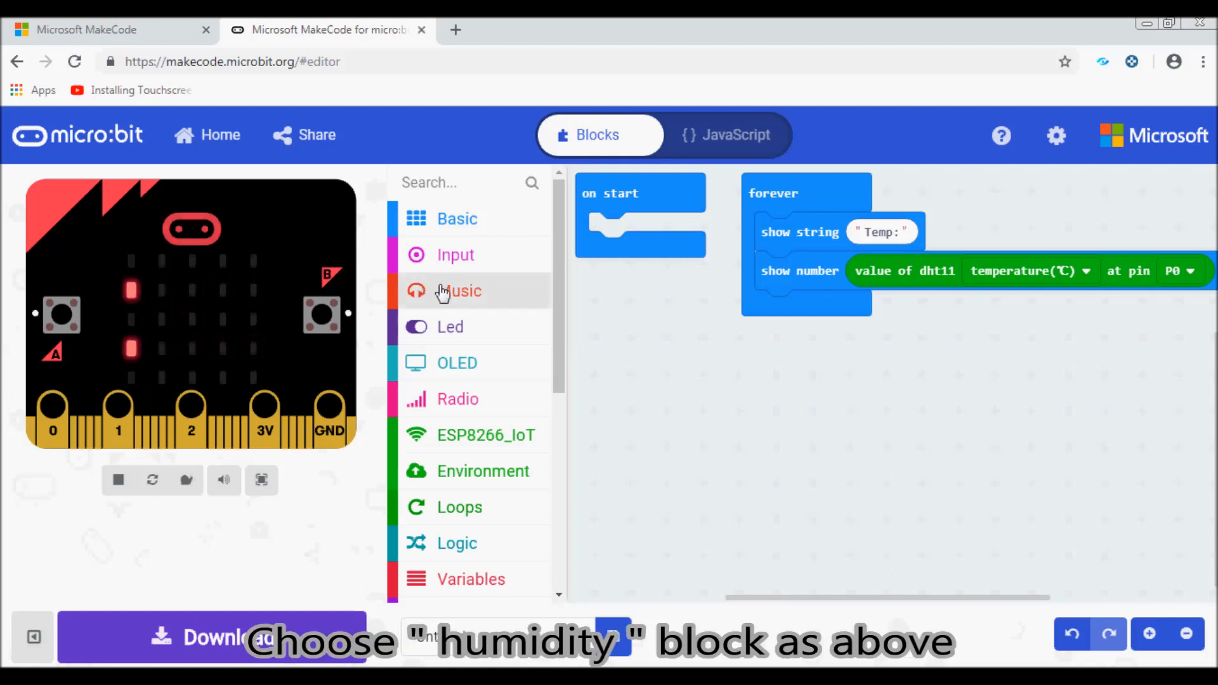
- Add a show string 'Humi' block below the temperature number
click(457, 218)
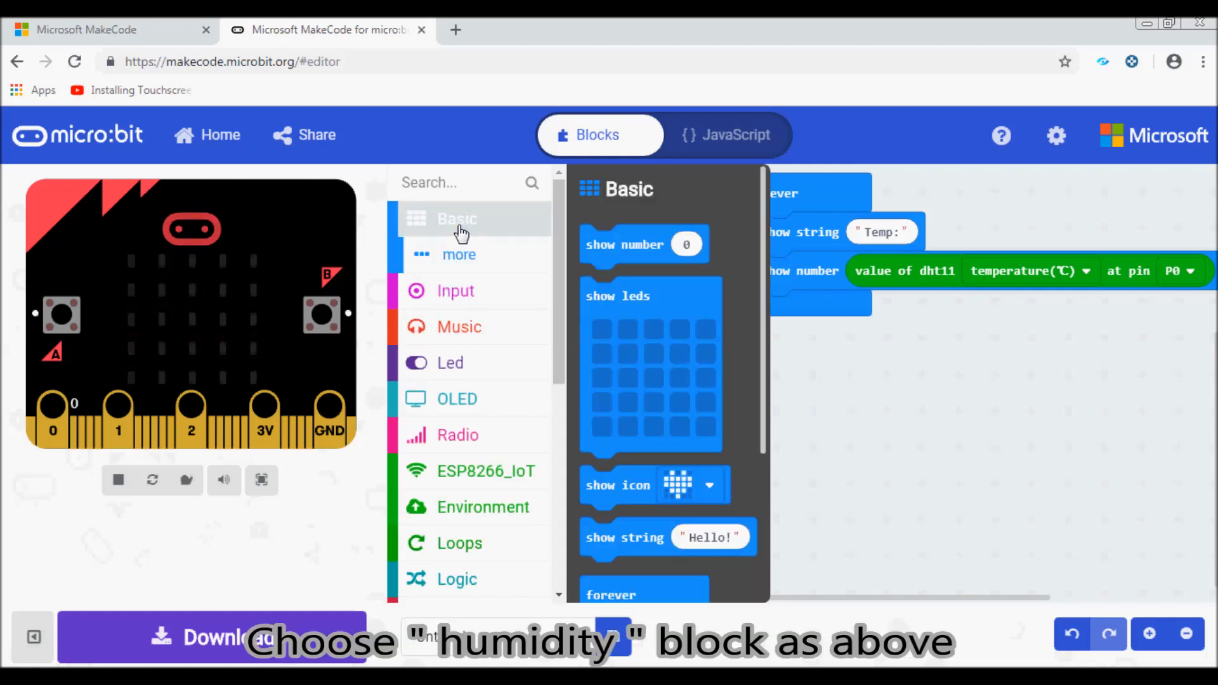
drag(665, 536, 872, 397)
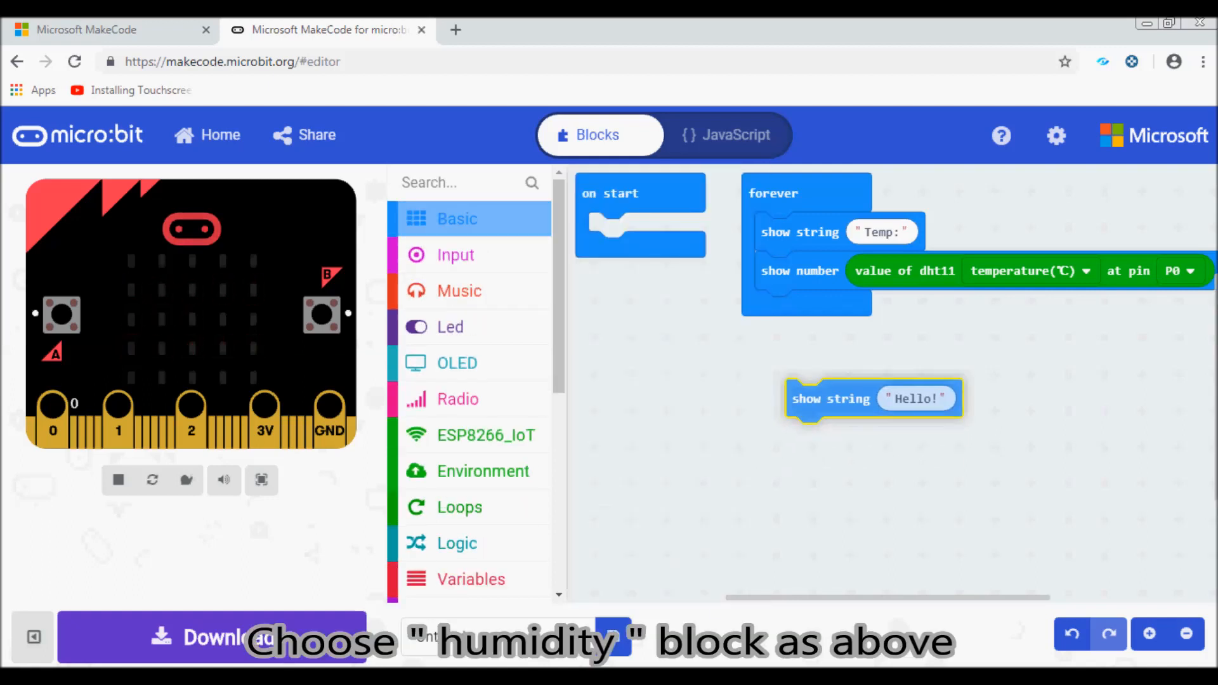
drag(831, 399, 800, 310)
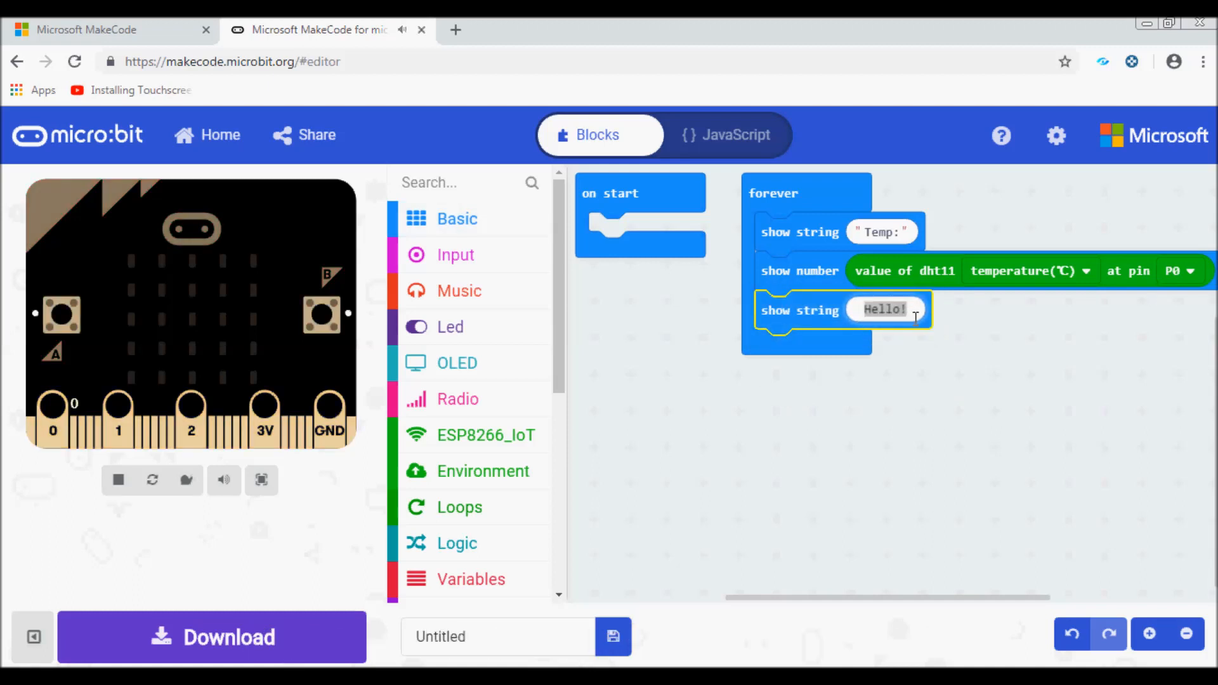
text(Humi)
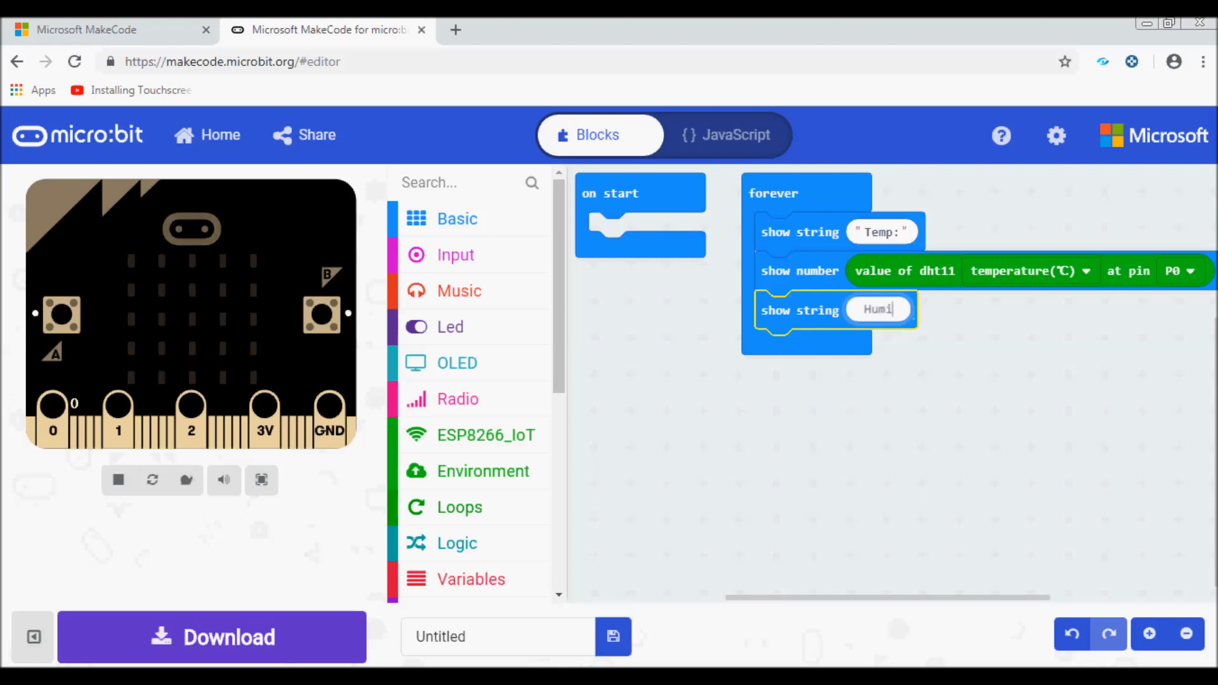
- Add a show number block showing DHT11 humidity (0~100) on pin P0
click(457, 218)
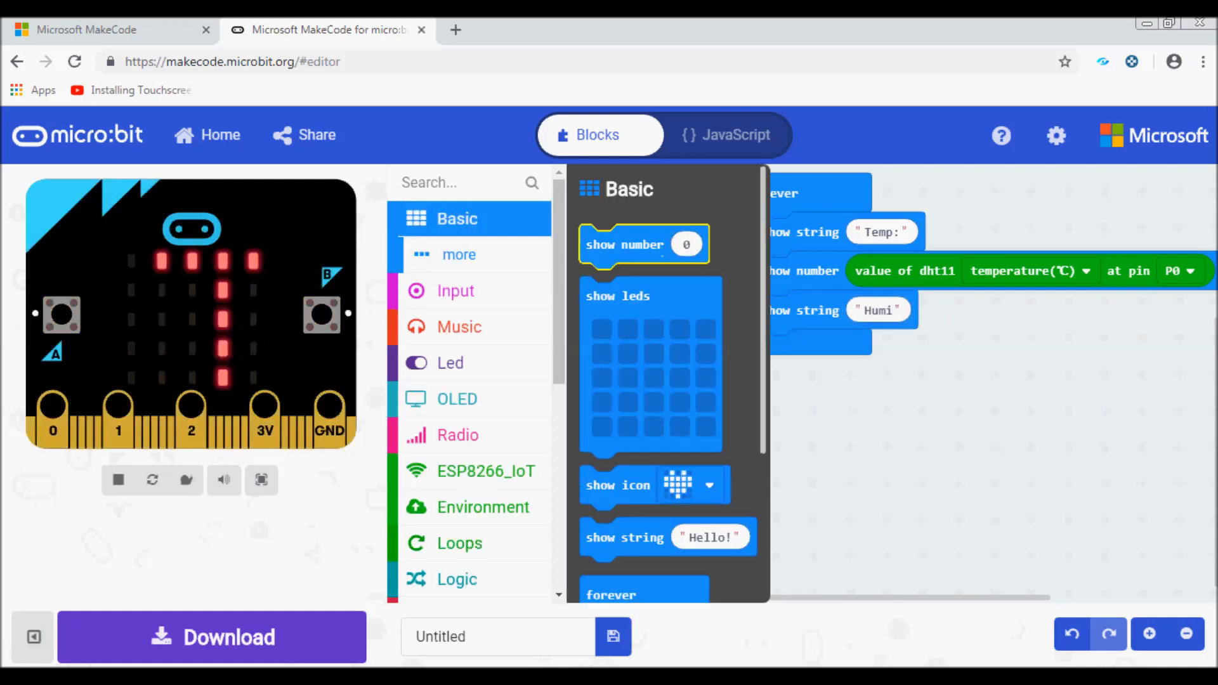
drag(643, 244, 816, 349)
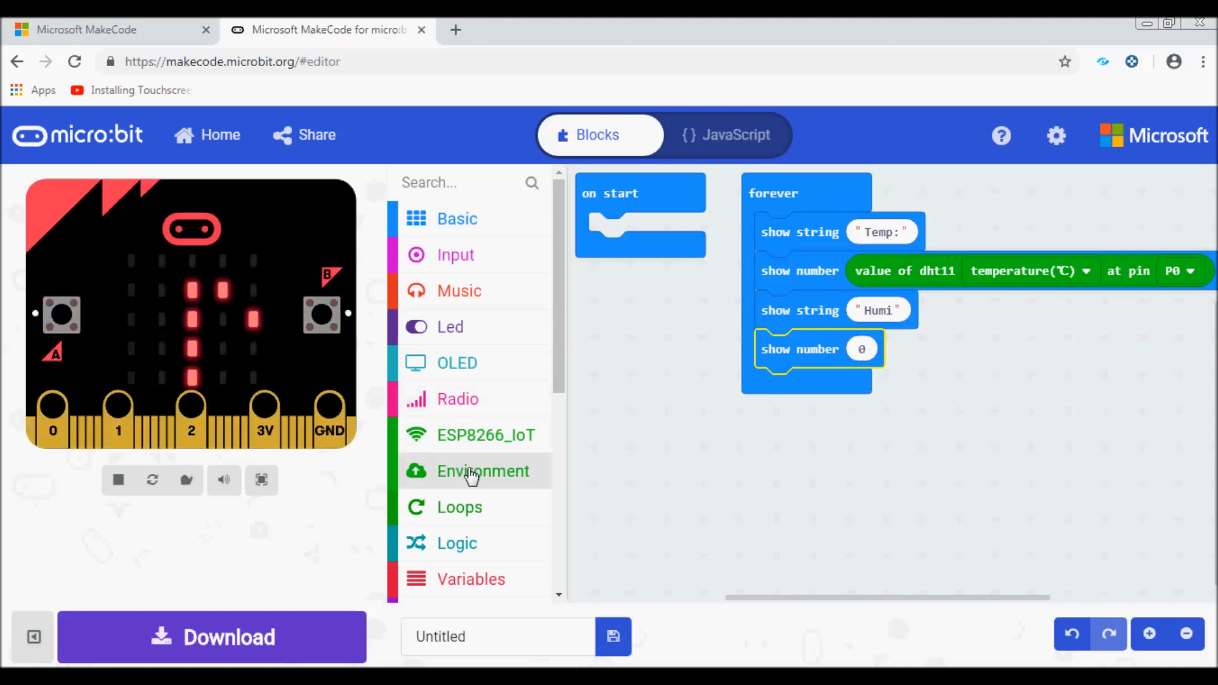
click(482, 471)
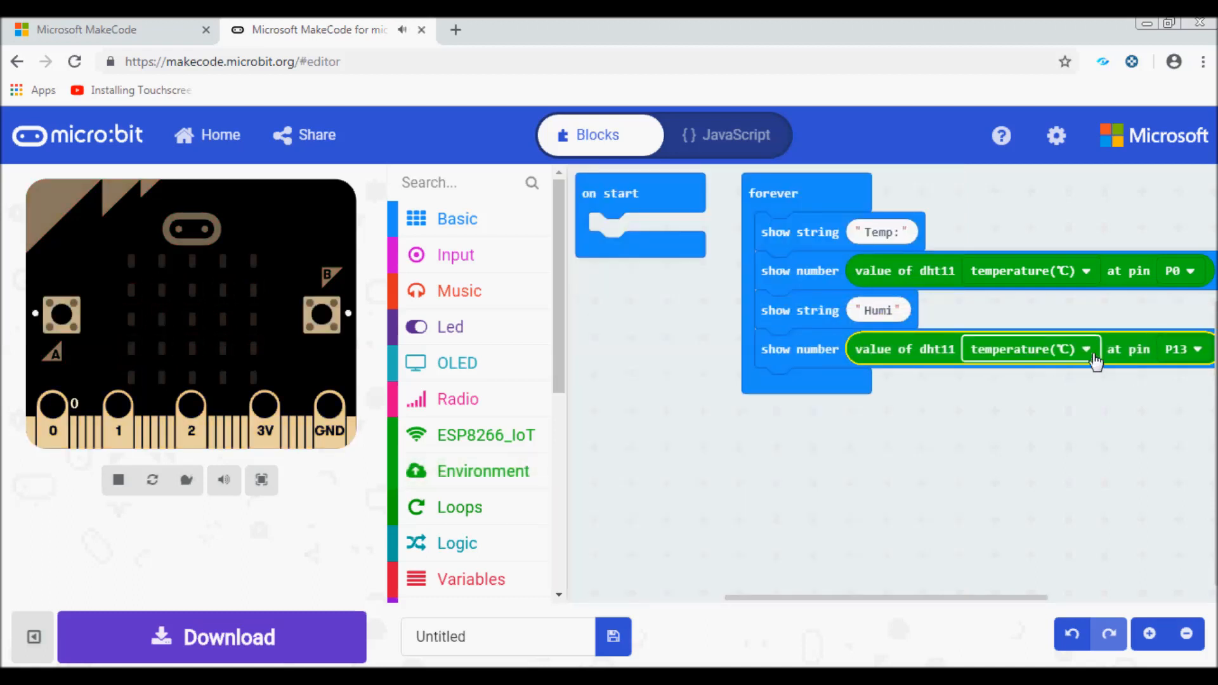
click(1029, 349)
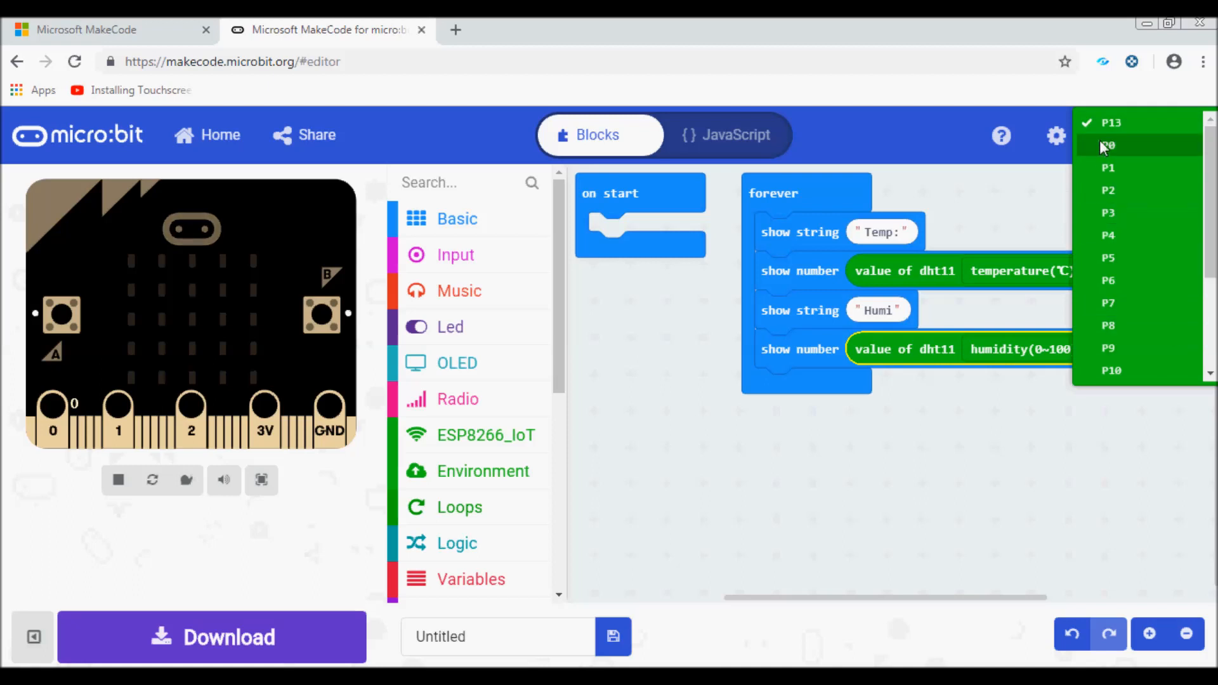
click(1107, 146)
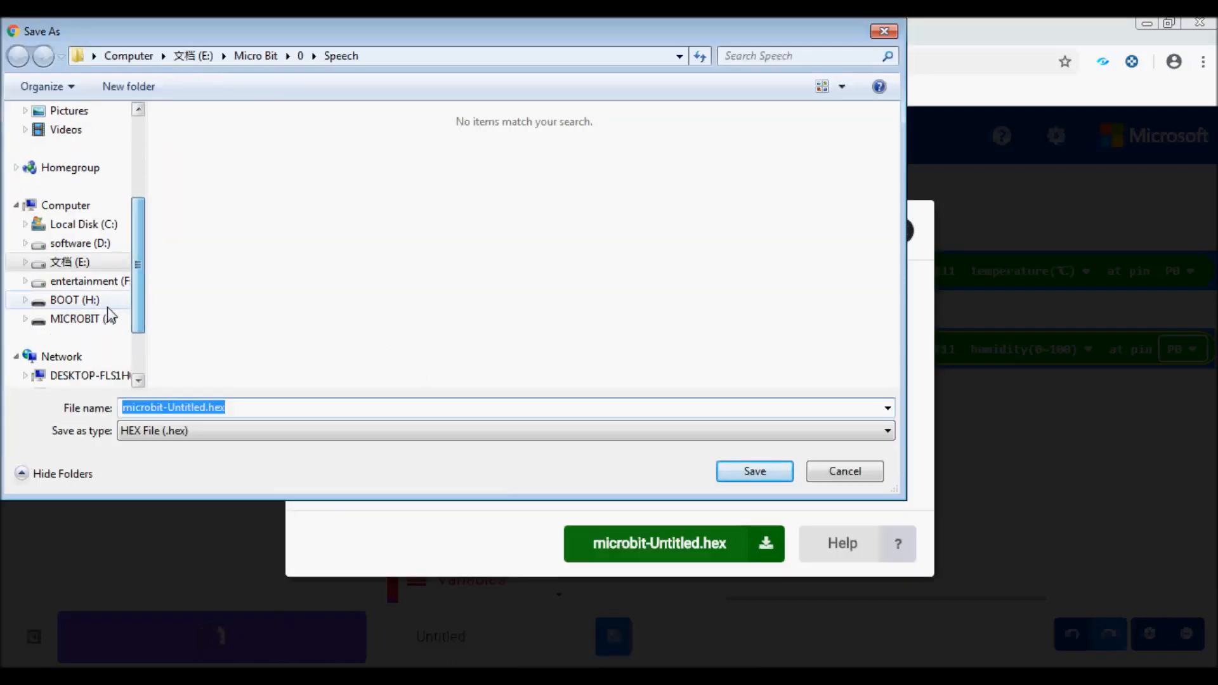
- Save microbit-Untitled.hex to the MICROBIT drive
click(73, 318)
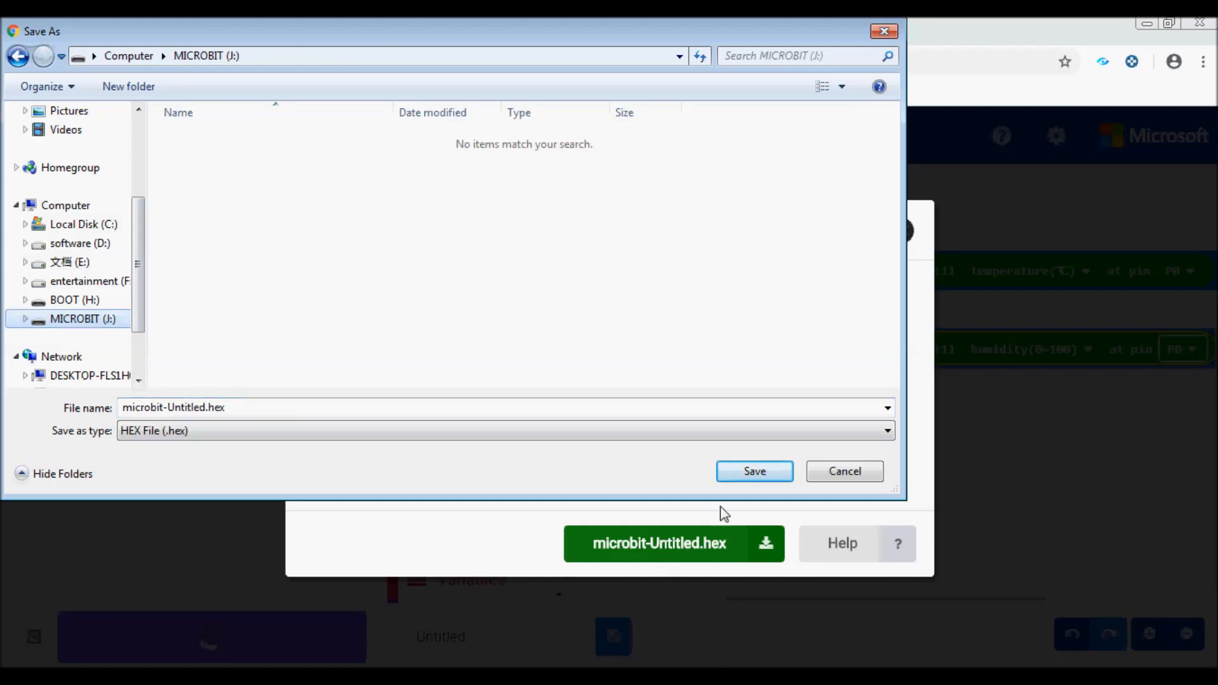
click(753, 470)
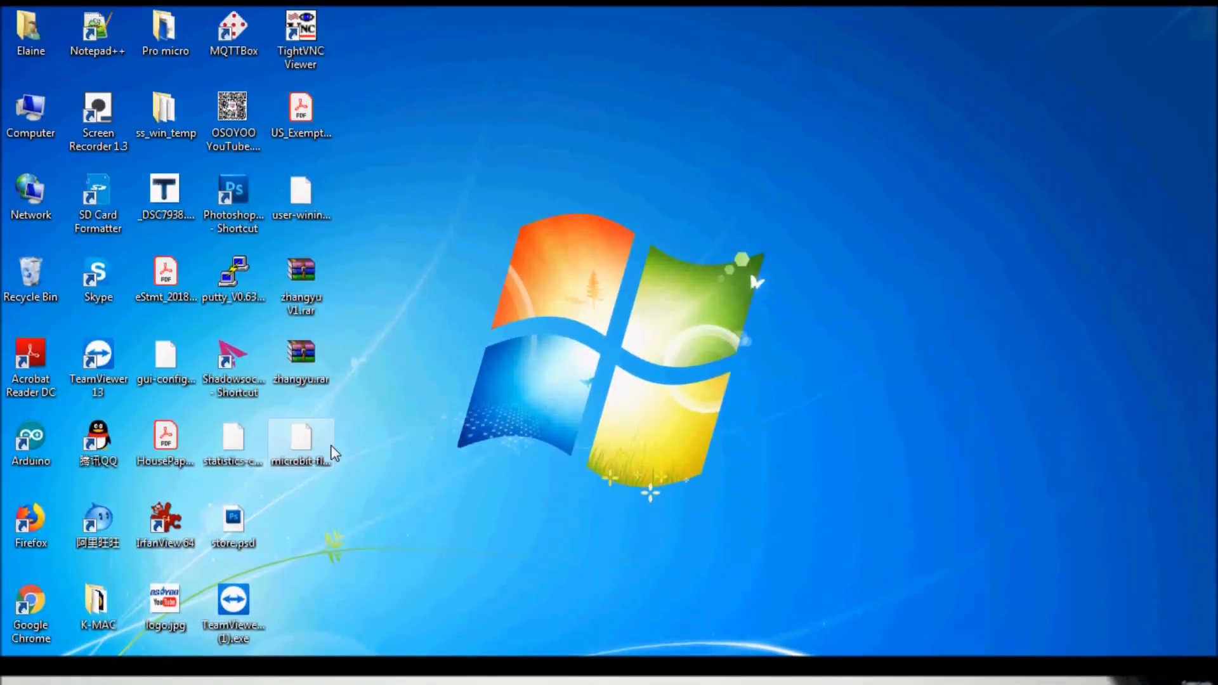
- Send microbit-flashing-heart.hex from the desktop to the MICROBIT drive
right_click(300, 442)
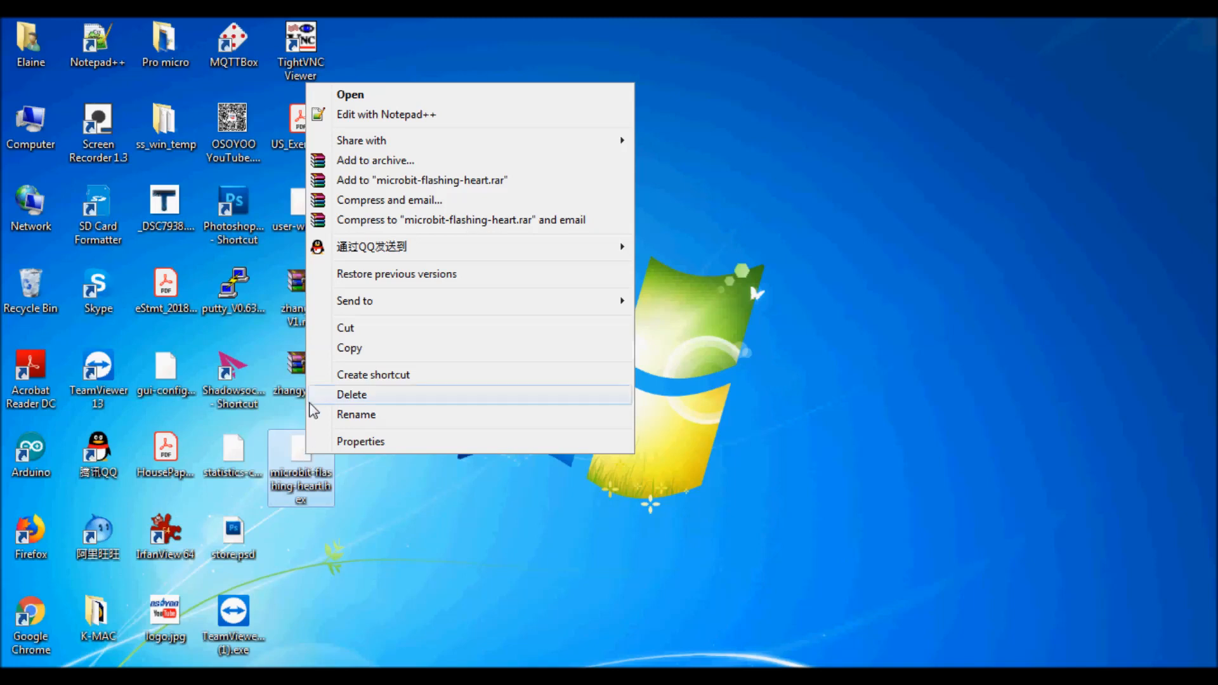
mouse_move(354, 300)
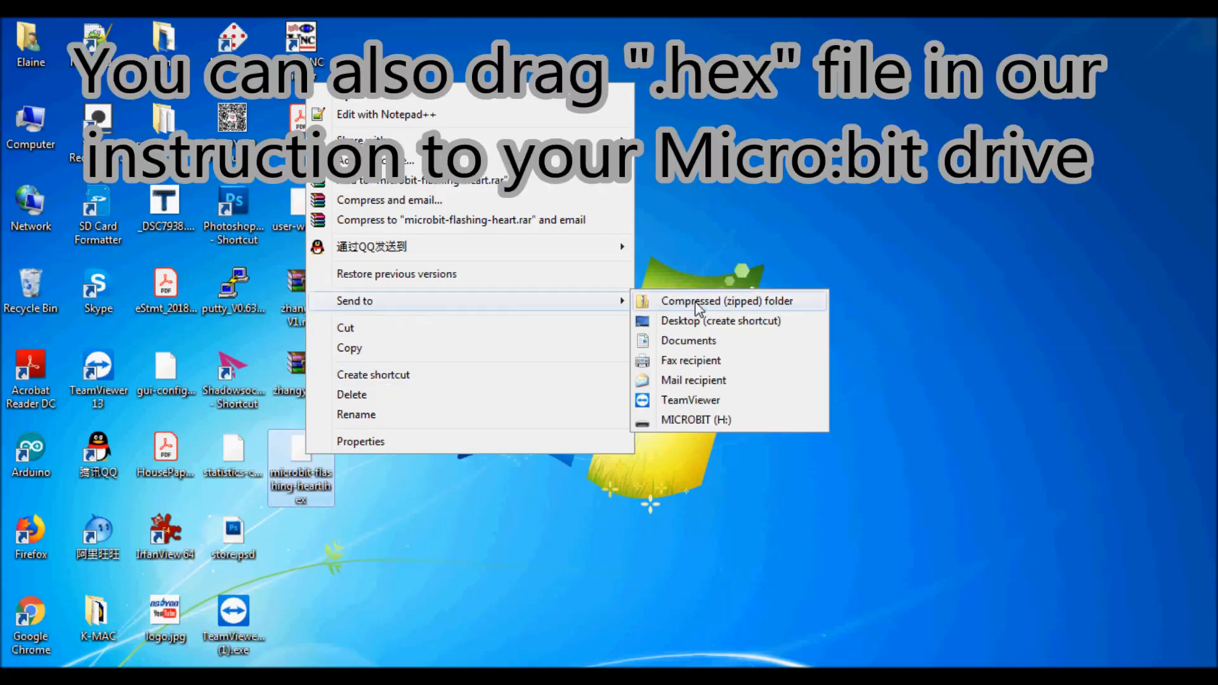
click(691, 425)
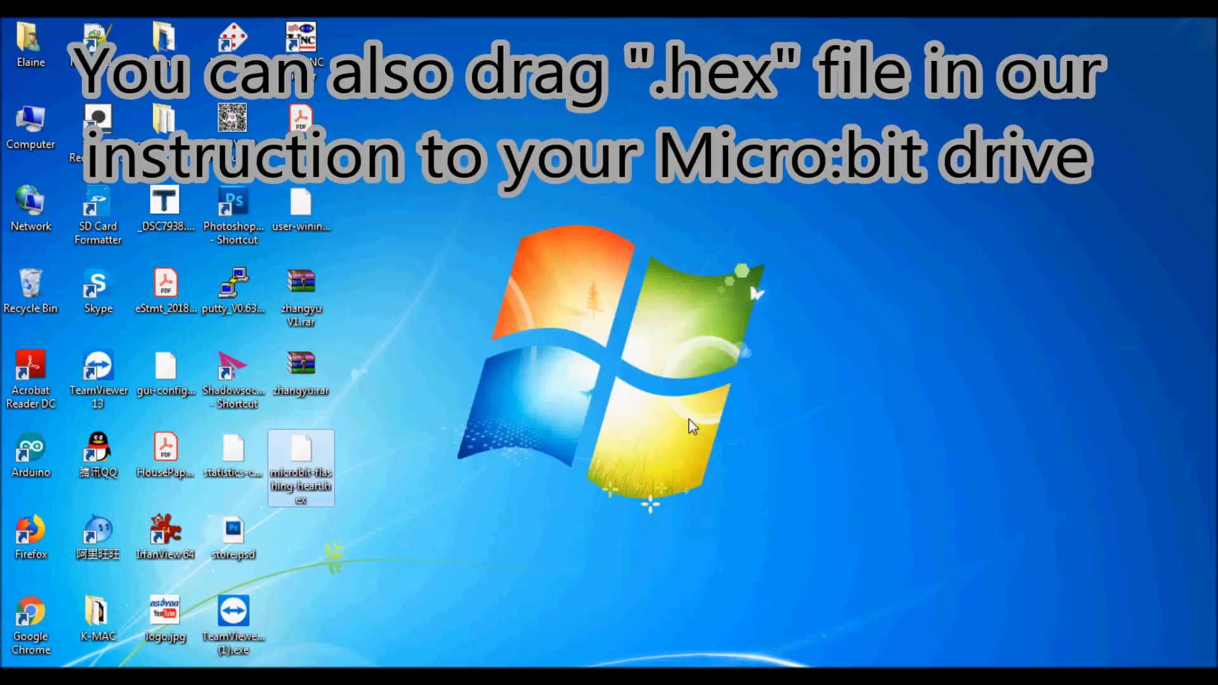